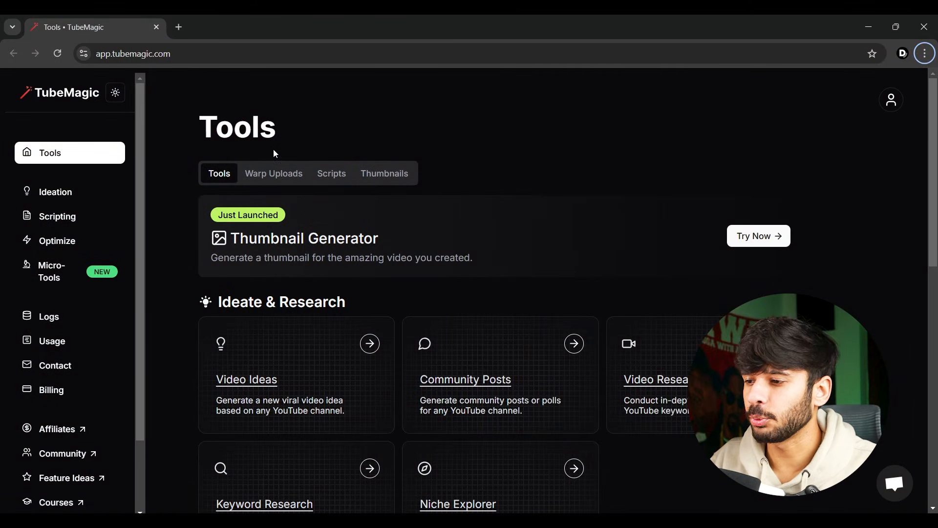
pyautogui.moveTo(458, 97)
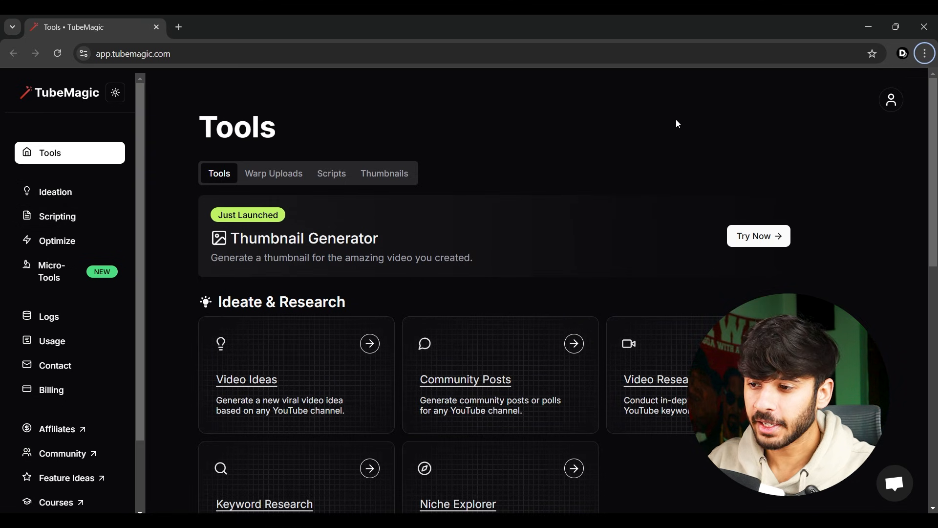
pyautogui.moveTo(363, 407)
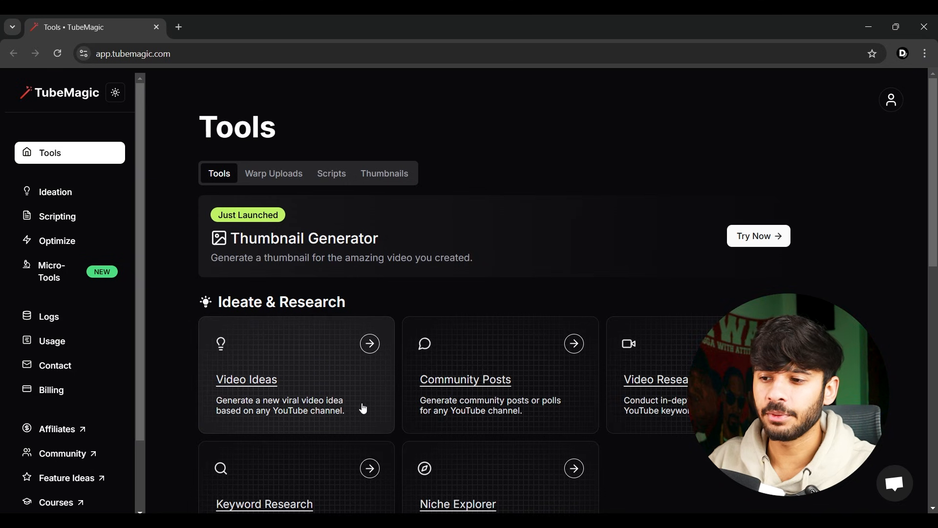
# Generate two rounds of video ideas for the MrBeast channel
pyautogui.click(245, 379)
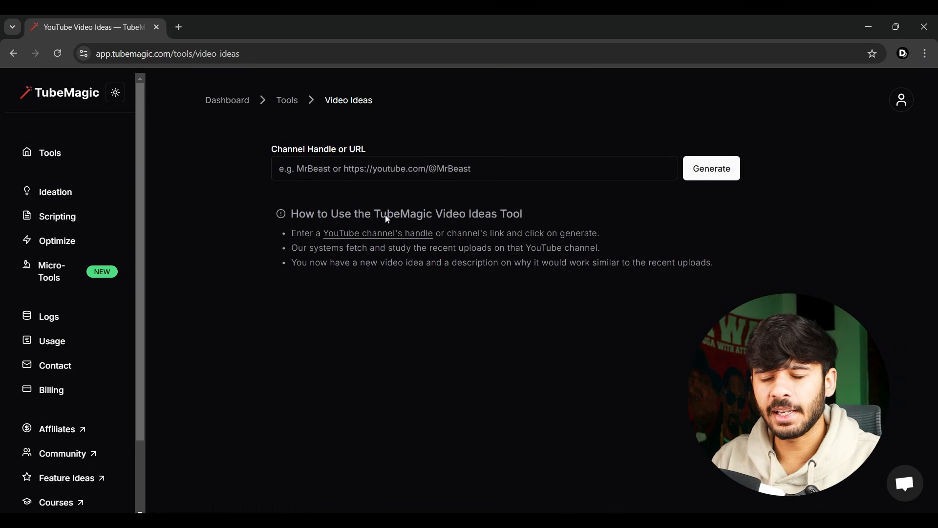
pyautogui.write('M')
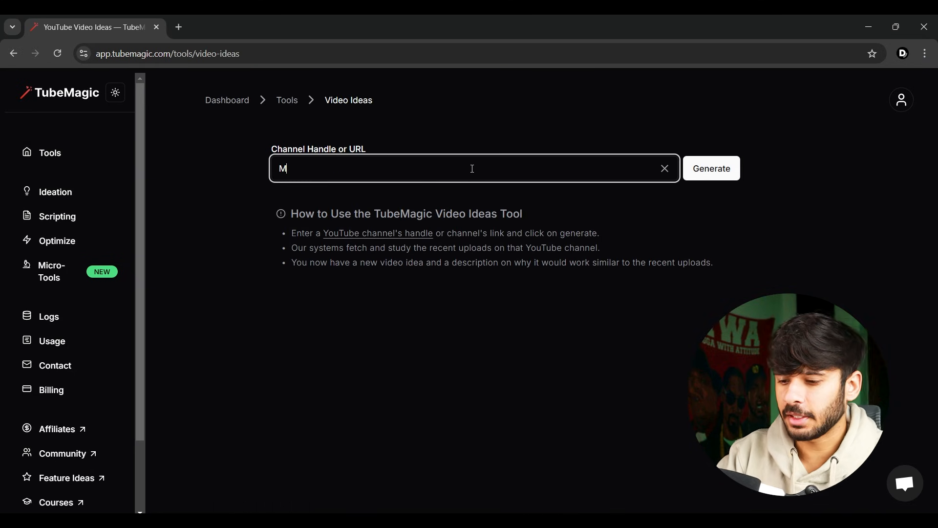
pyautogui.write('rBeast')
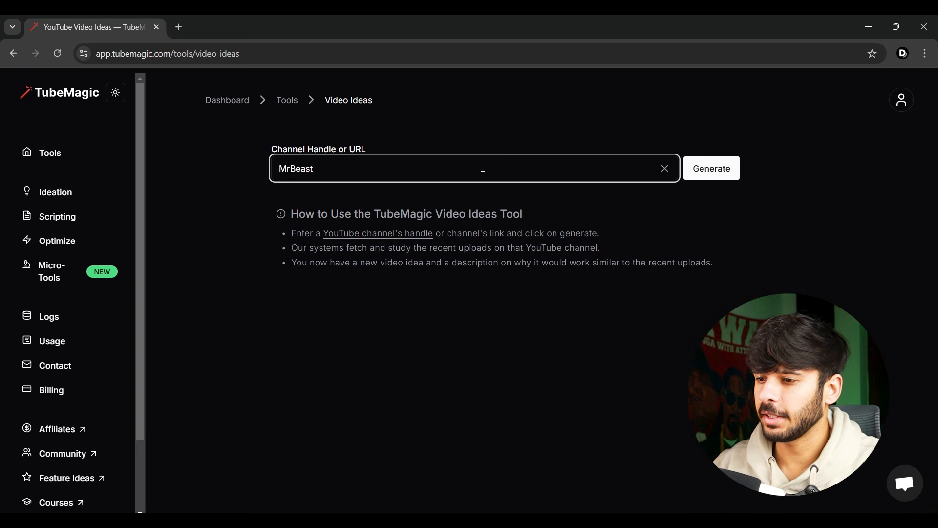
pyautogui.click(711, 168)
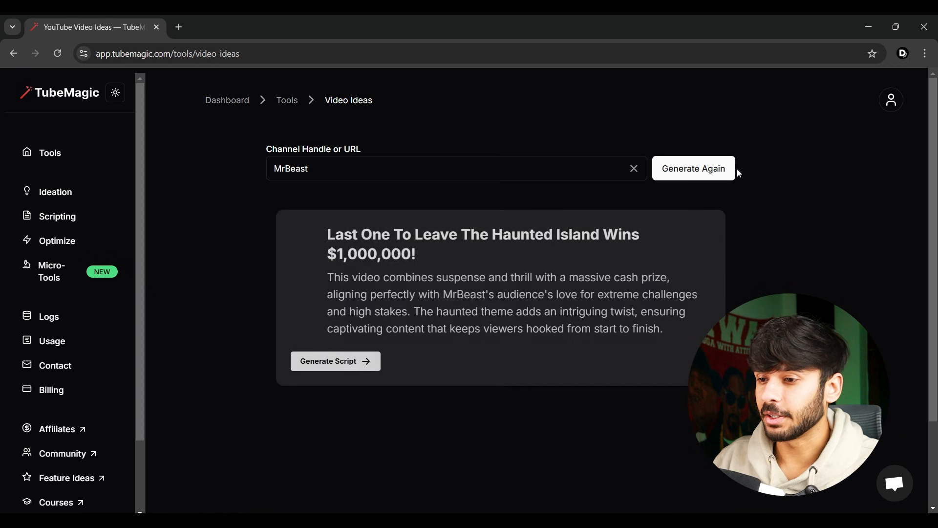
pyautogui.click(693, 168)
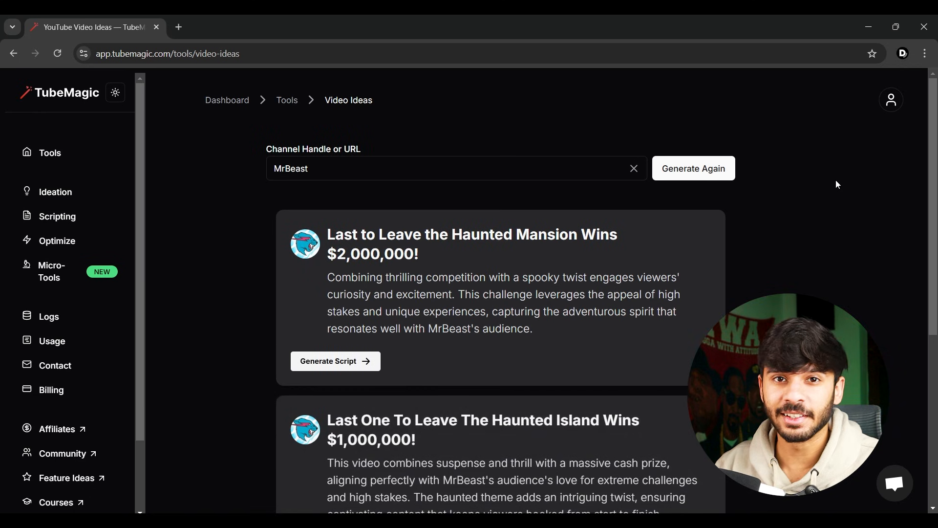
# Generate a typography font-psychology video idea for the thedesignersbay channel
pyautogui.click(384, 168)
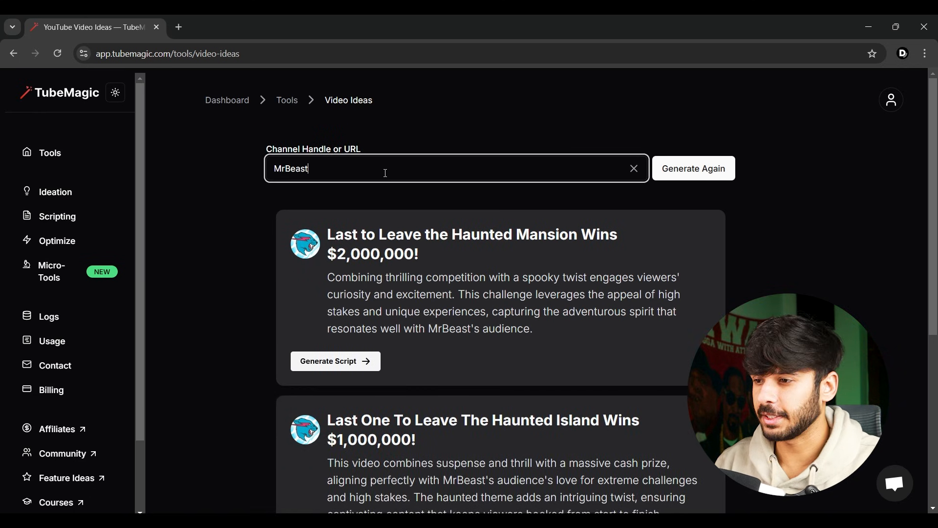
pyautogui.write('thedesigne')
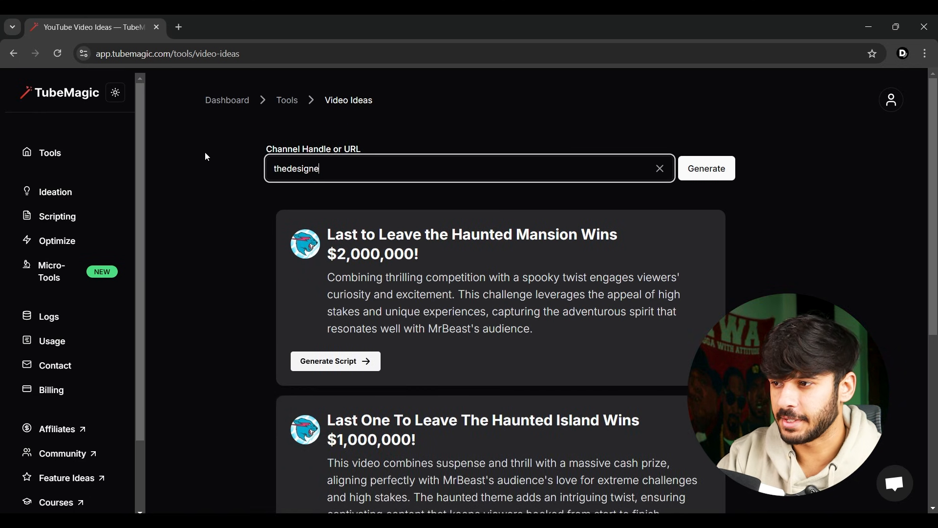
pyautogui.click(705, 168)
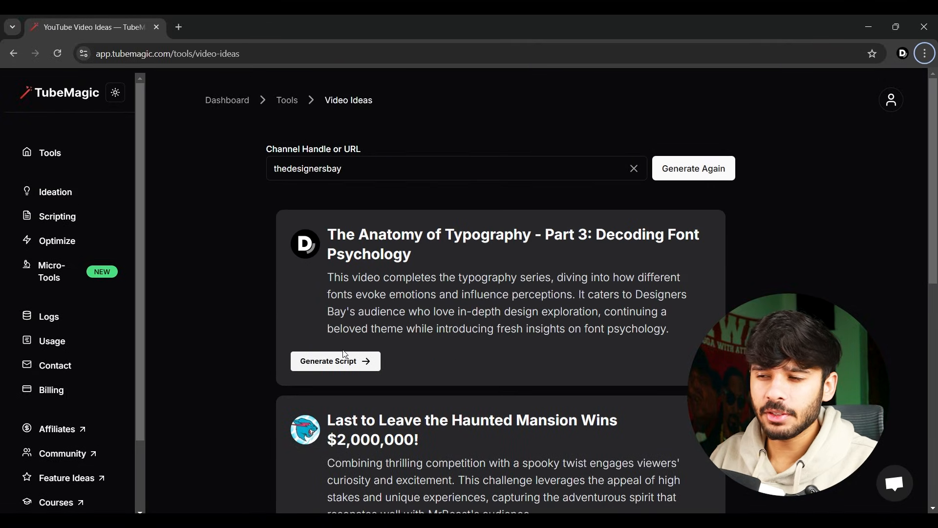
pyautogui.click(335, 360)
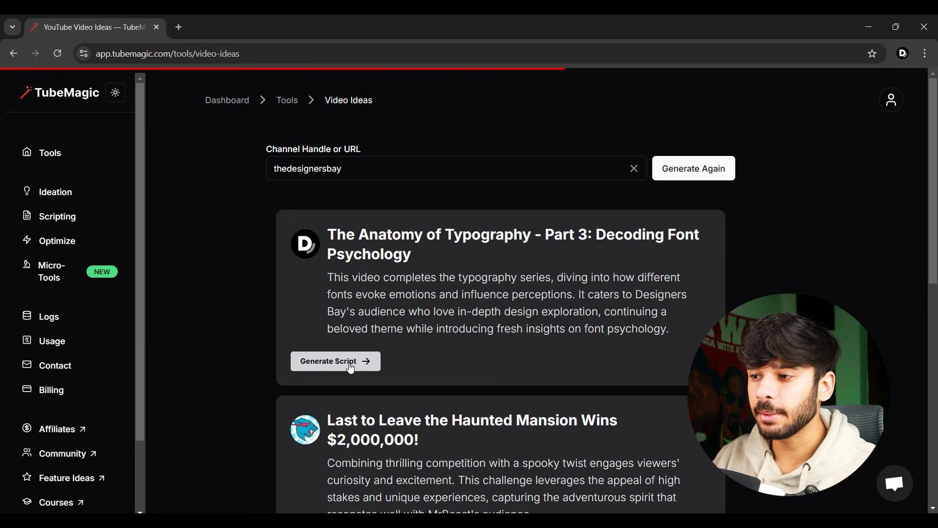
# Set the typography idea's script length to 1500 words and generate
pyautogui.click(335, 360)
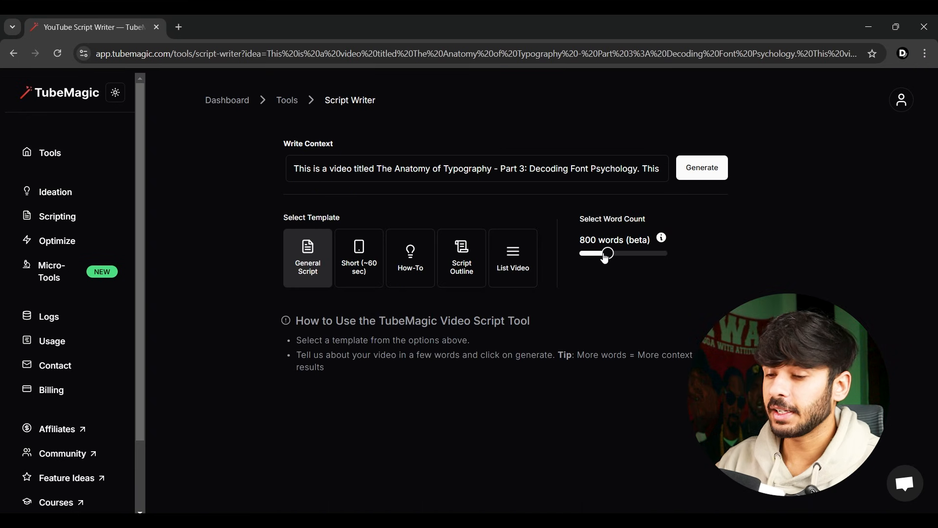
pyautogui.moveTo(602, 261)
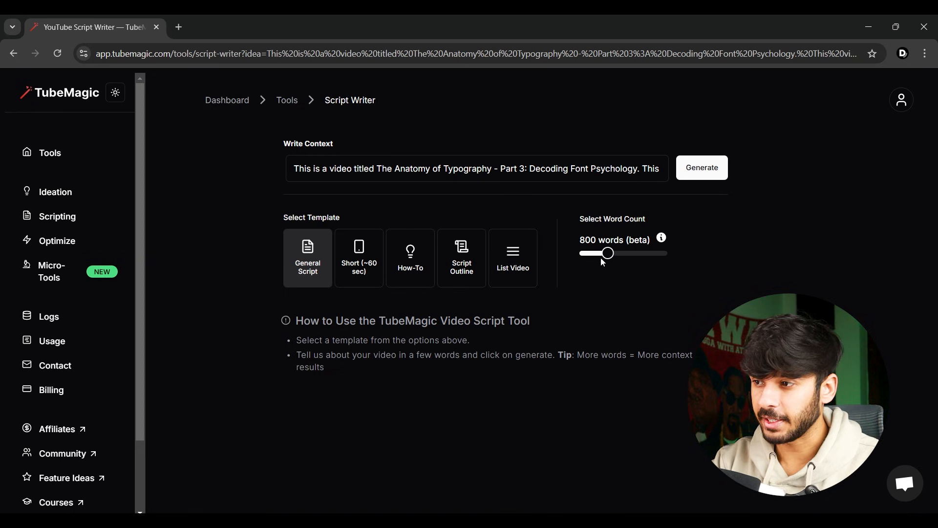
pyautogui.moveTo(661, 237)
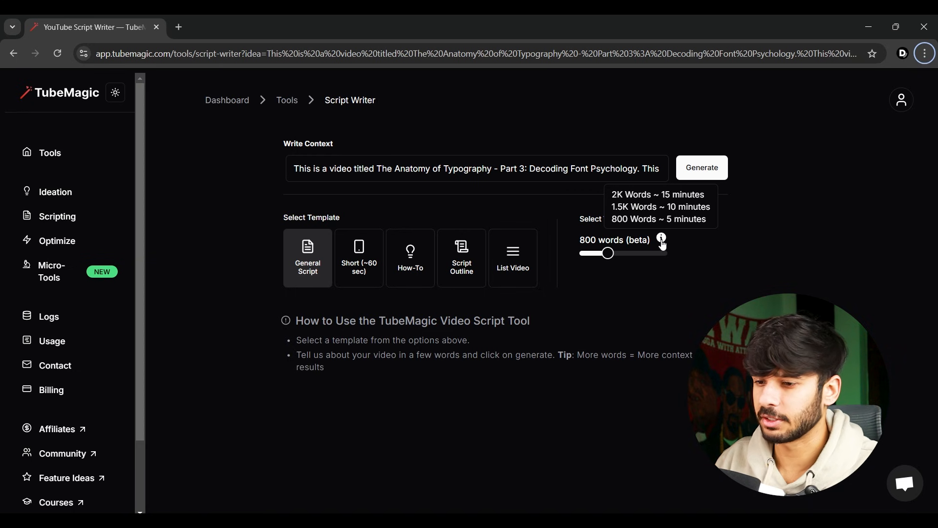
pyautogui.moveTo(608, 252); pyautogui.dragTo(637, 252)
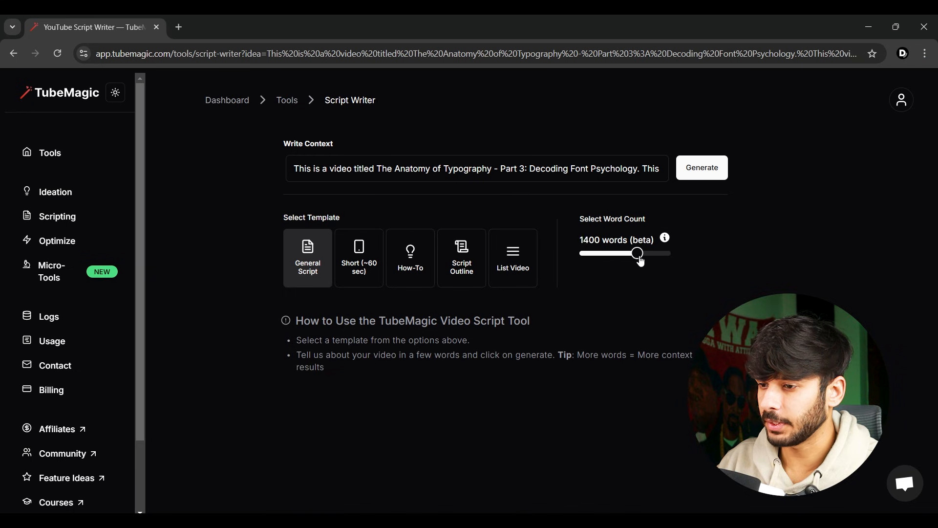
pyautogui.moveTo(637, 252); pyautogui.dragTo(642, 253)
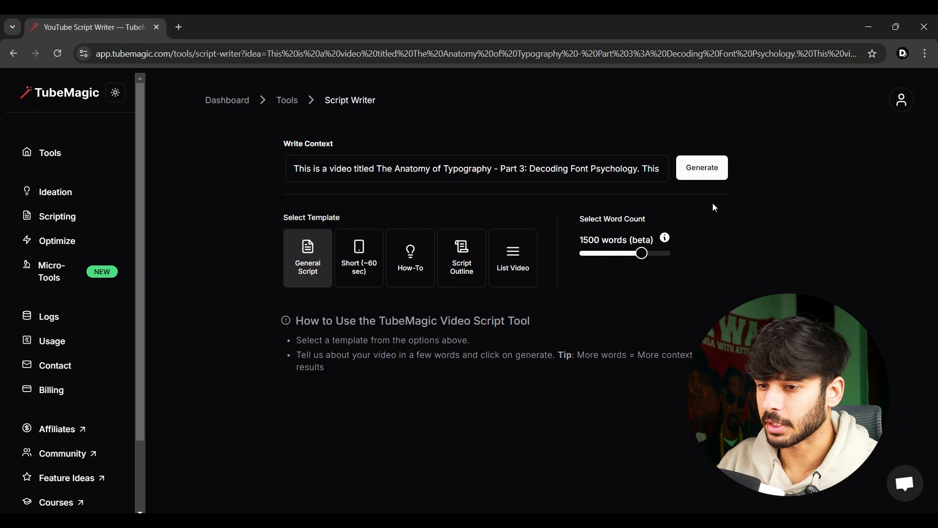
pyautogui.click(701, 168)
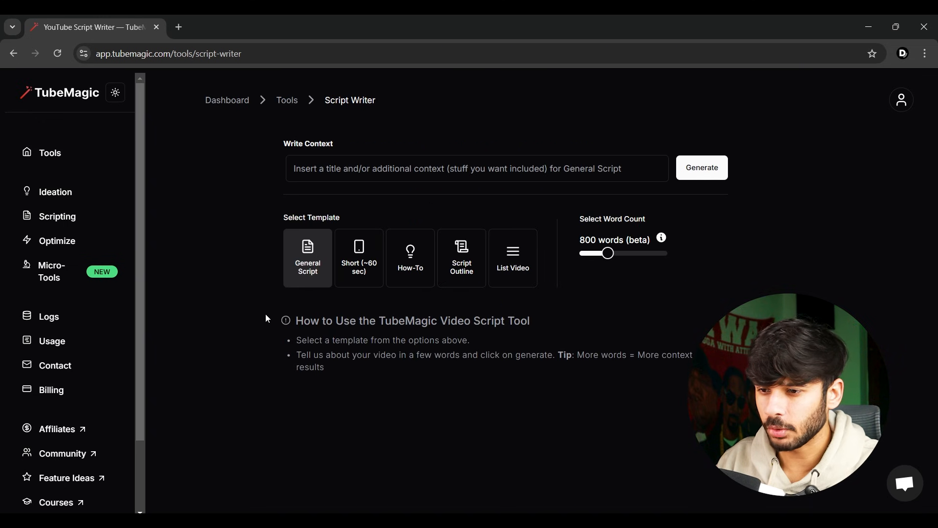
pyautogui.moveTo(658, 348)
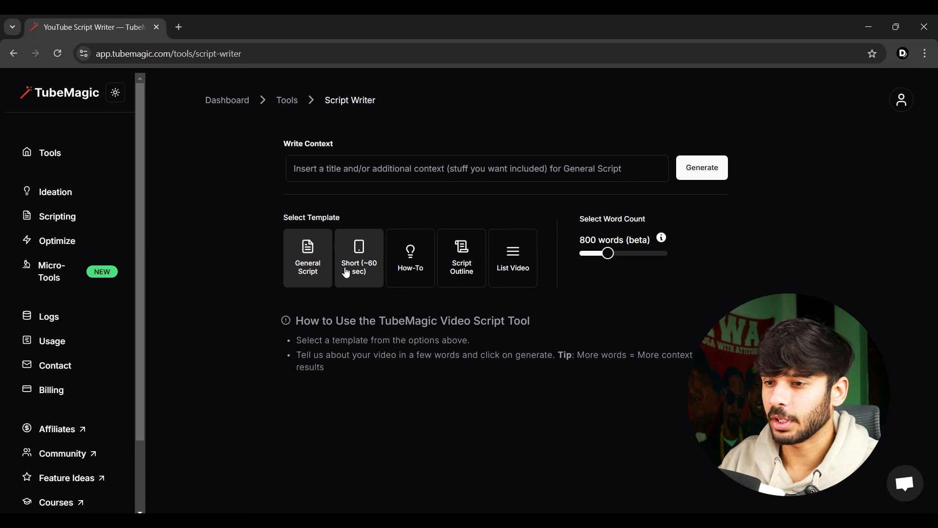
# Generate a Short (~60 sec) script on why color matters in graphic design
pyautogui.click(358, 259)
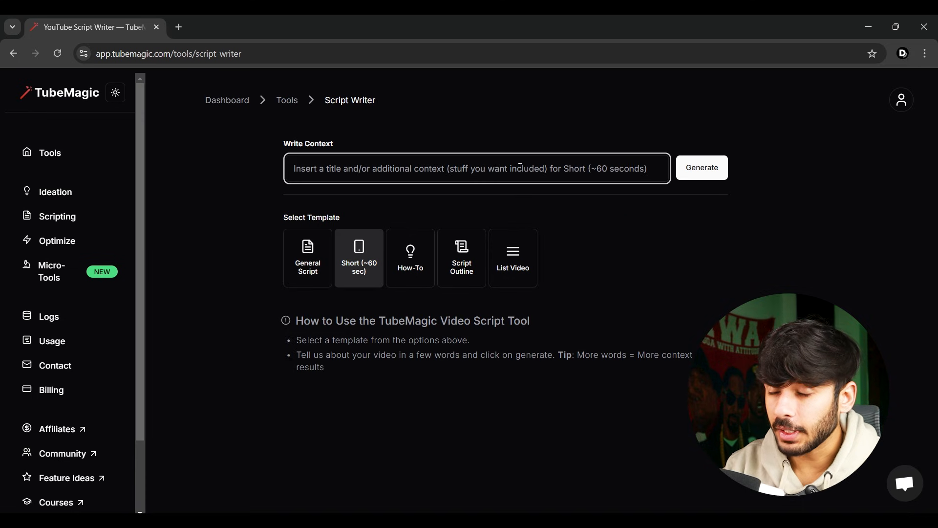
pyautogui.write('Why color matter in')
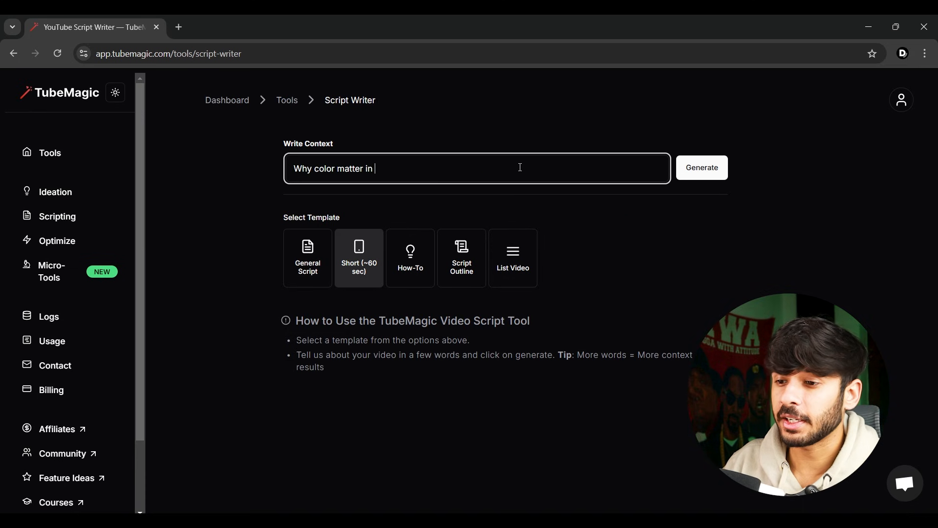
pyautogui.click(701, 168)
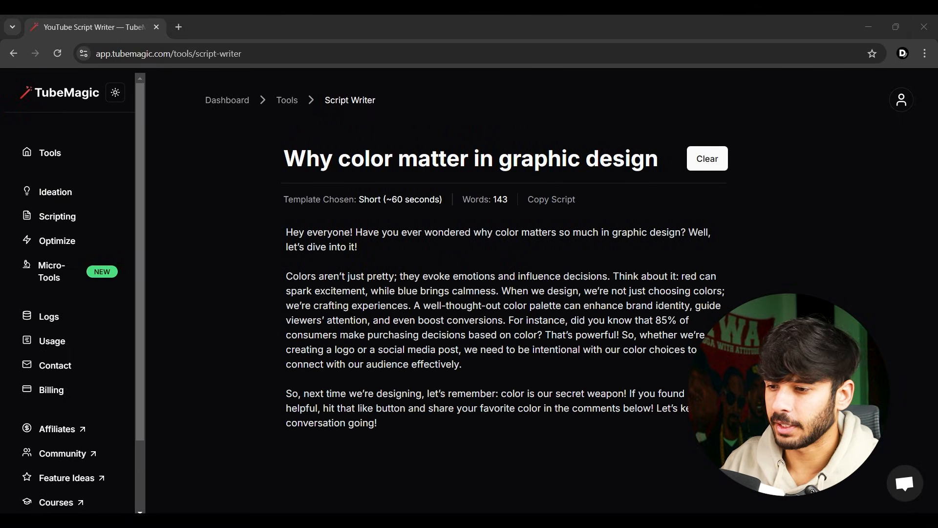
pyautogui.click(707, 158)
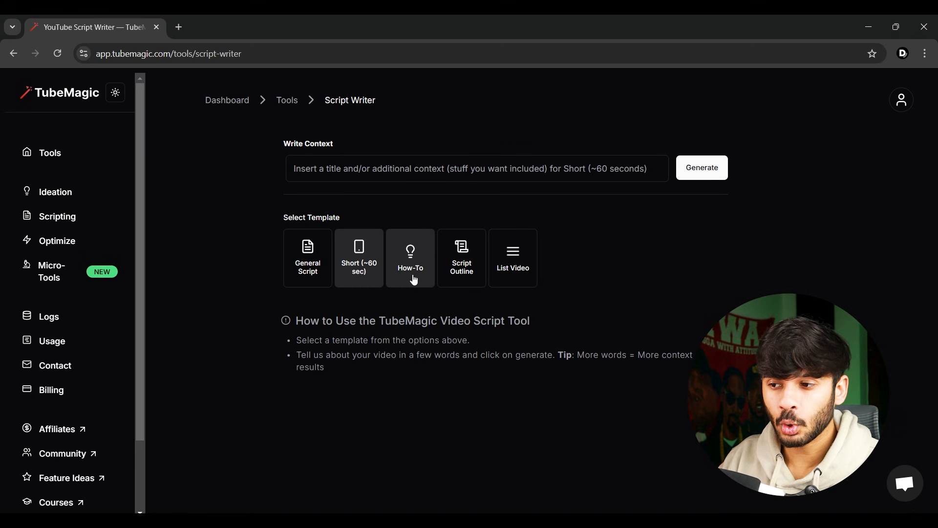
# Try the How-To template with the topic 'How to learn color theory'
pyautogui.click(410, 258)
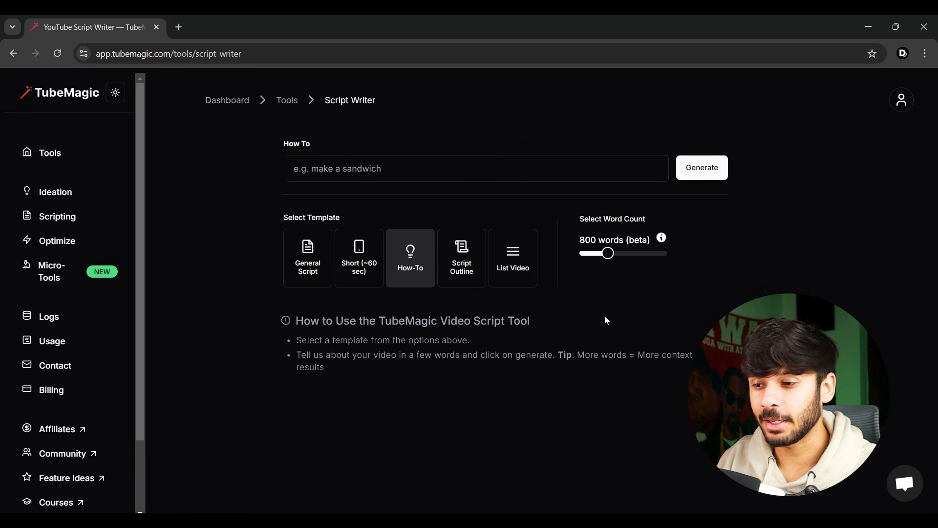
pyautogui.click(477, 168)
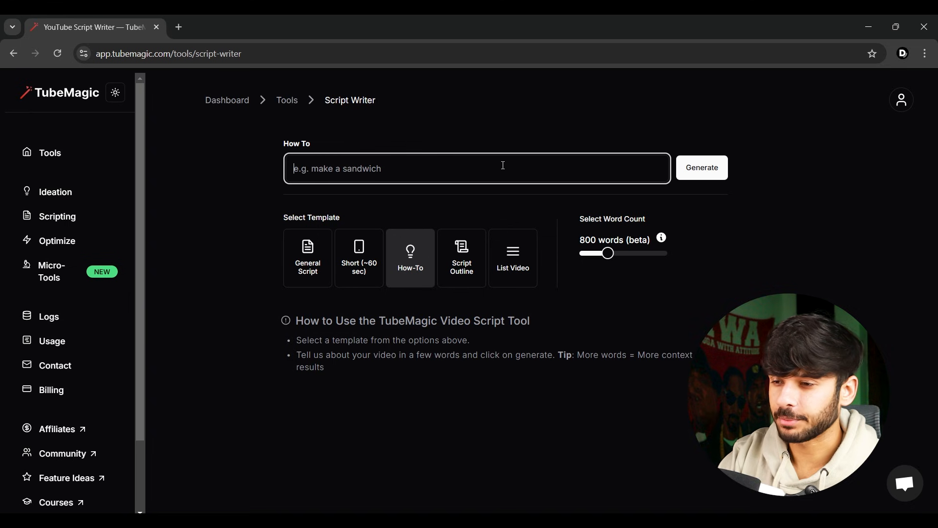
pyautogui.write('How to learn color theory')
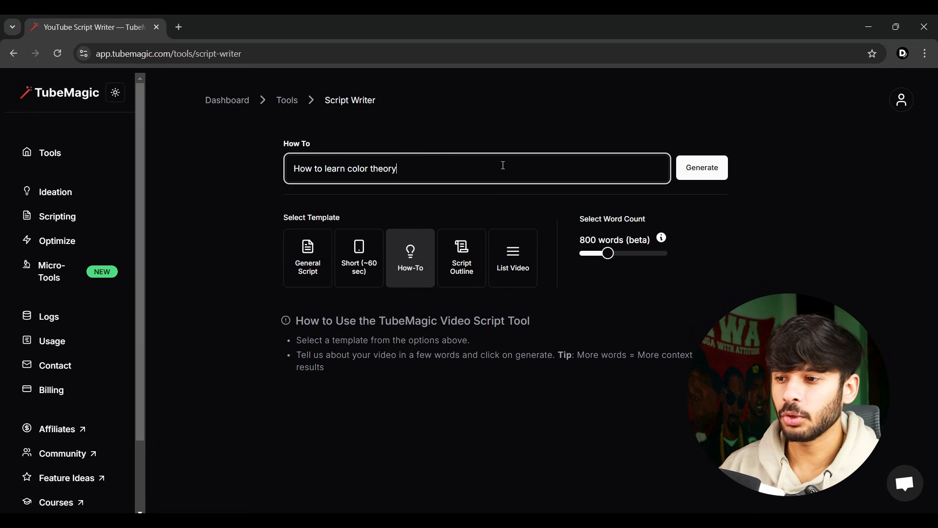
pyautogui.moveTo(661, 237)
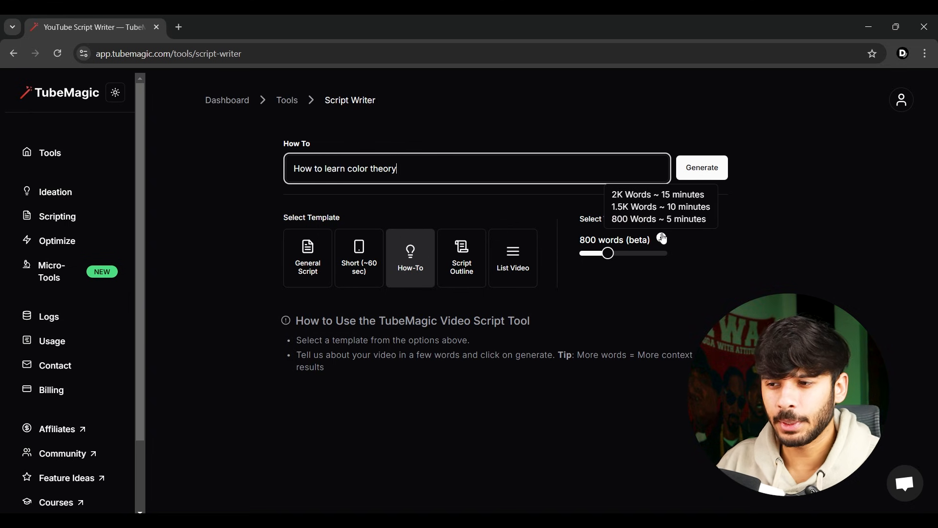
pyautogui.moveTo(606, 253)
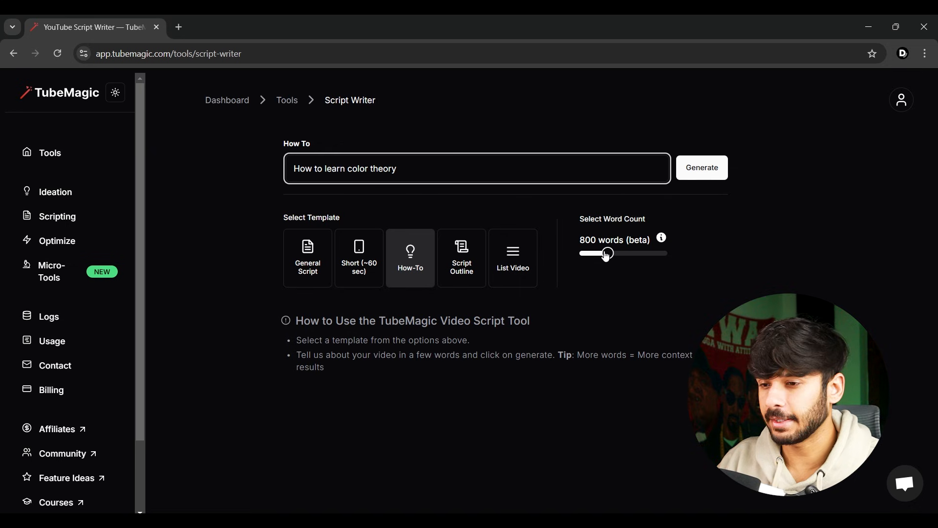
pyautogui.click(700, 168)
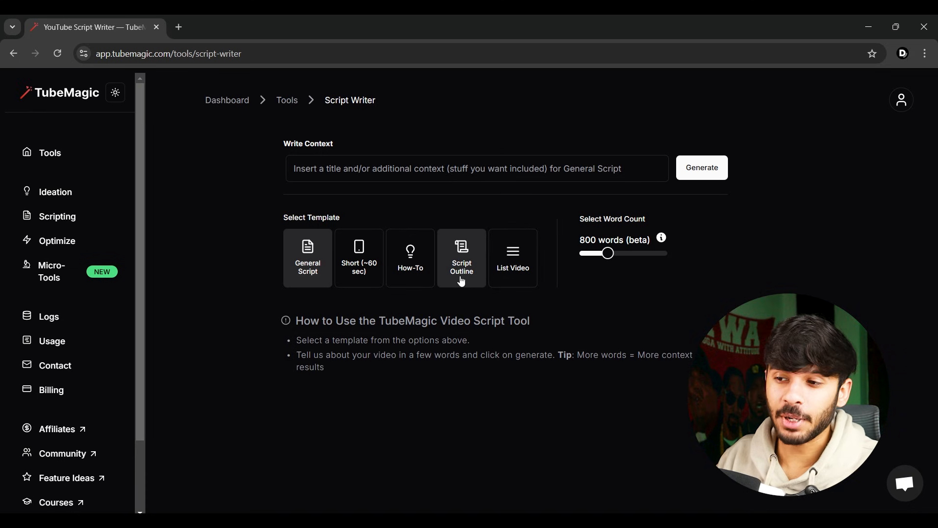
# Select the Script Outline template with context about top fonts in graphic design
pyautogui.click(461, 259)
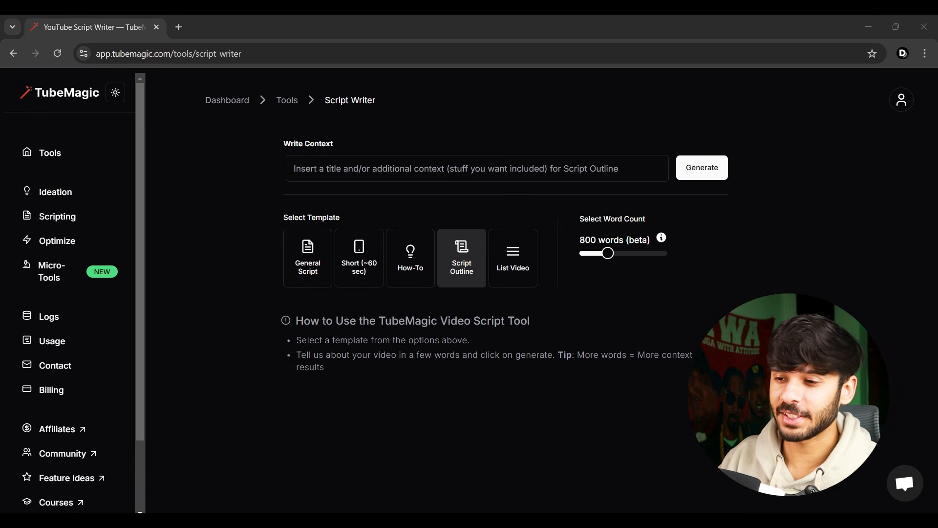
pyautogui.write('top 10 fonts in graphic desig')
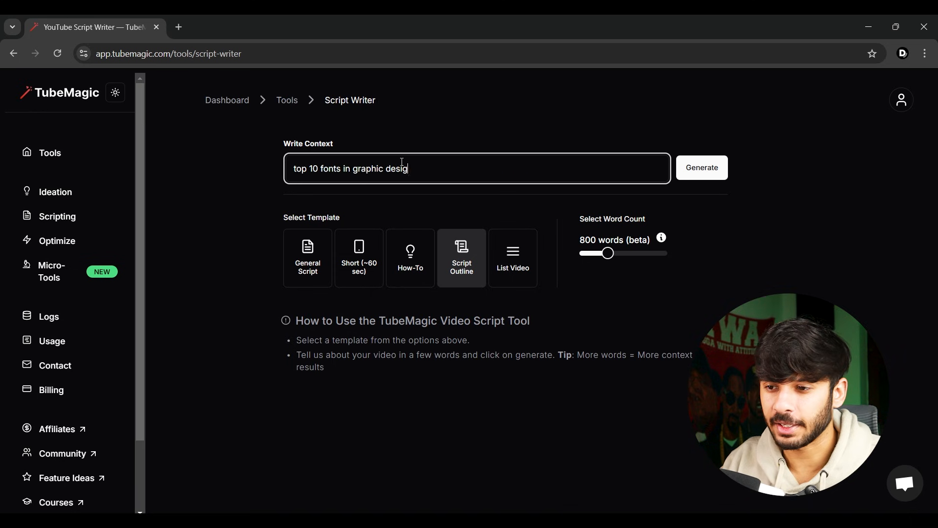
pyautogui.click(701, 167)
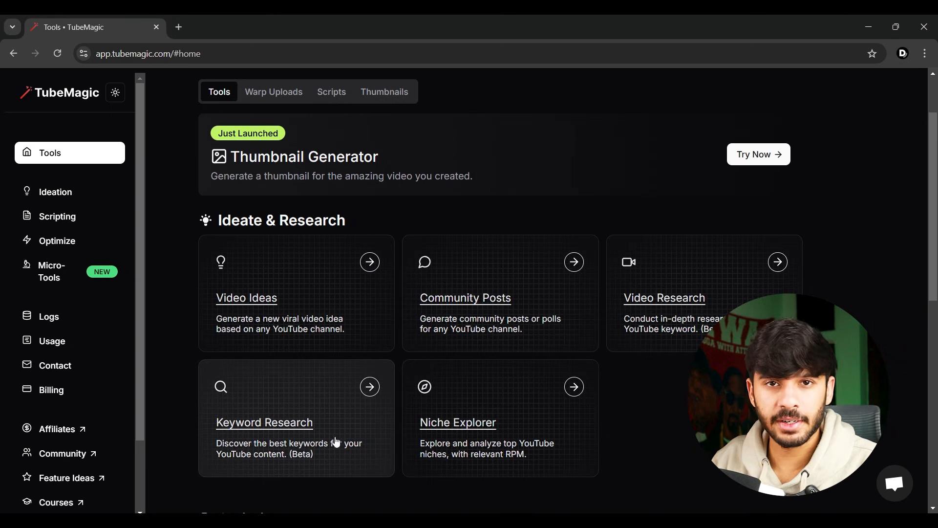
pyautogui.moveTo(351, 466)
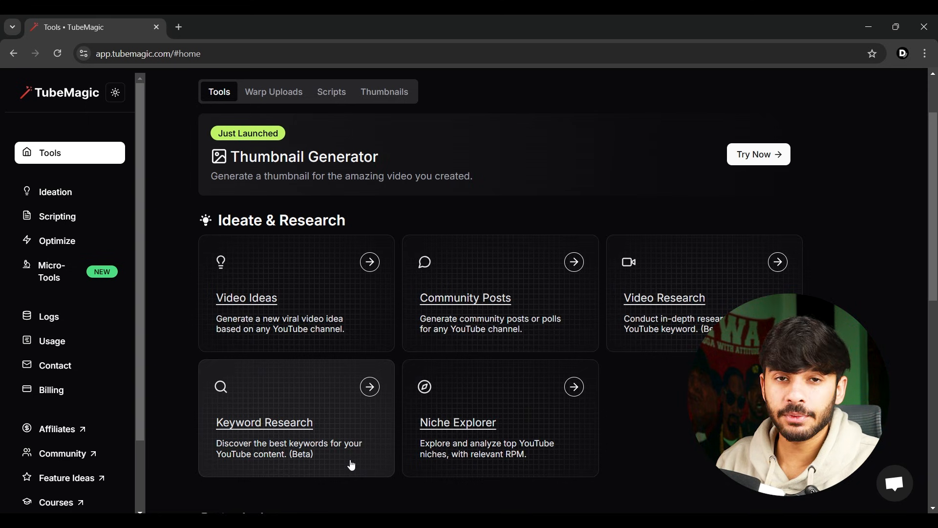
# Search for the keyword 'Graphic Design' in Keyword Research
pyautogui.click(264, 421)
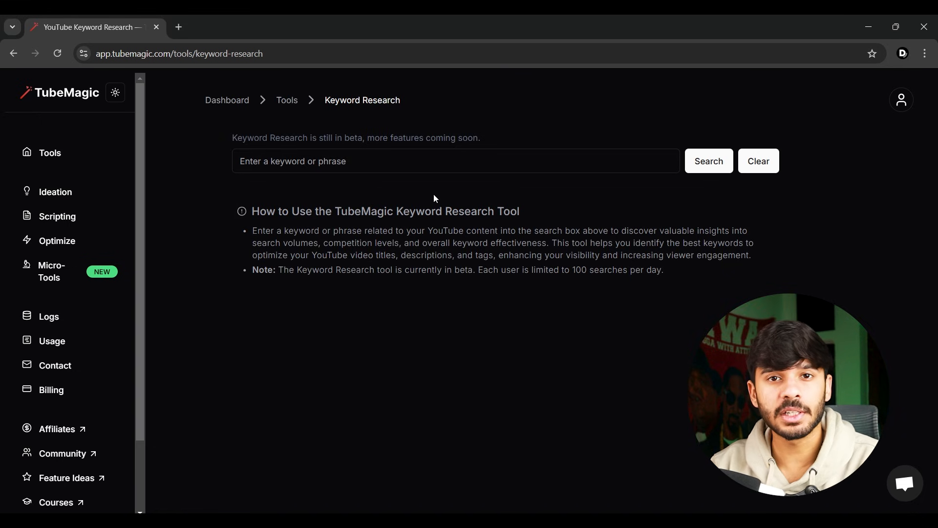
pyautogui.click(392, 160)
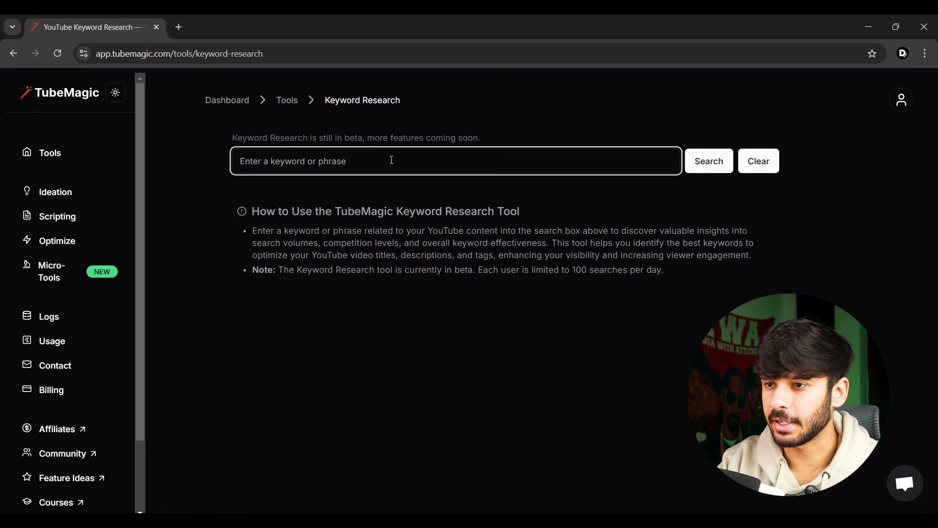
pyautogui.write('Graphic Design')
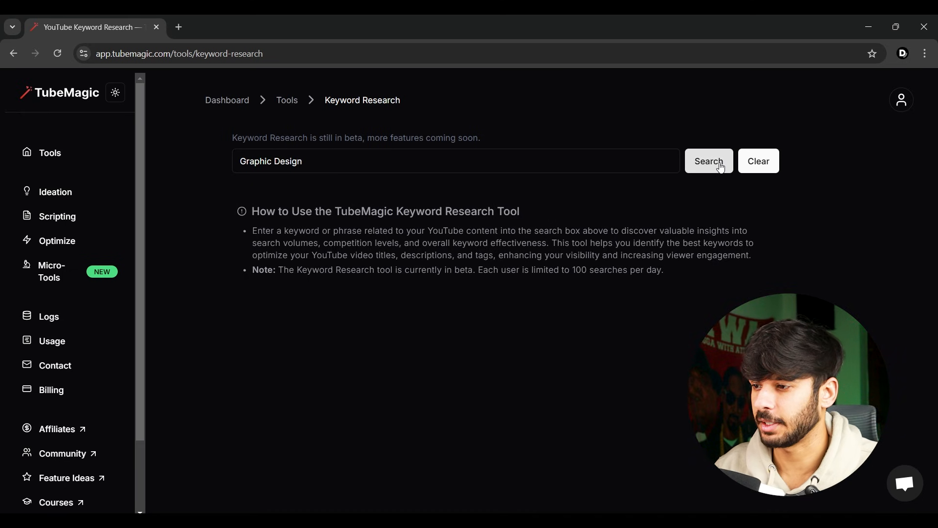
pyautogui.click(707, 160)
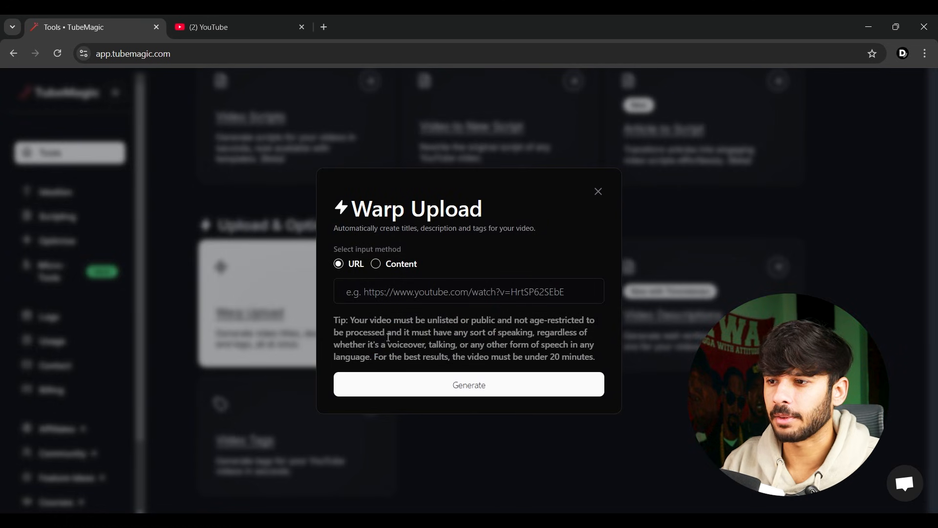
pyautogui.write('https://www.youtube.com/watch?v=k0zt8y1nedQ&t=8s')
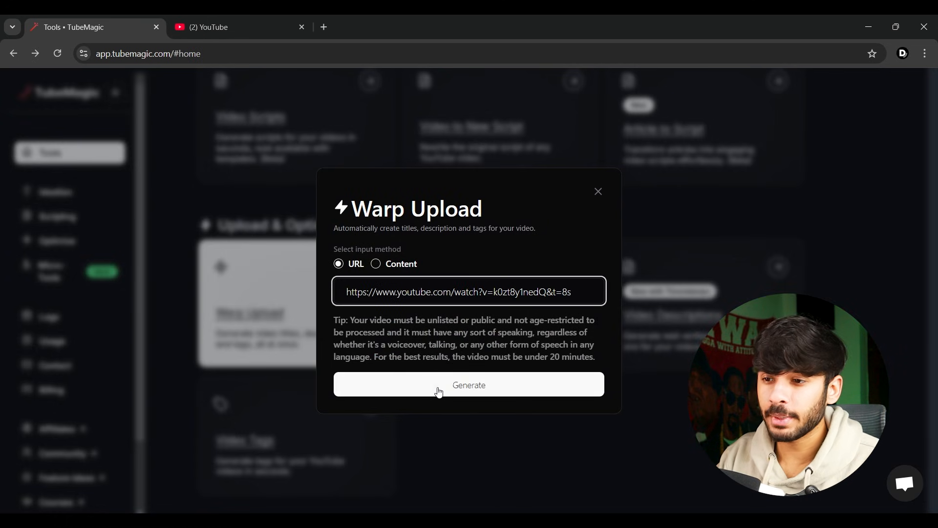
pyautogui.click(468, 384)
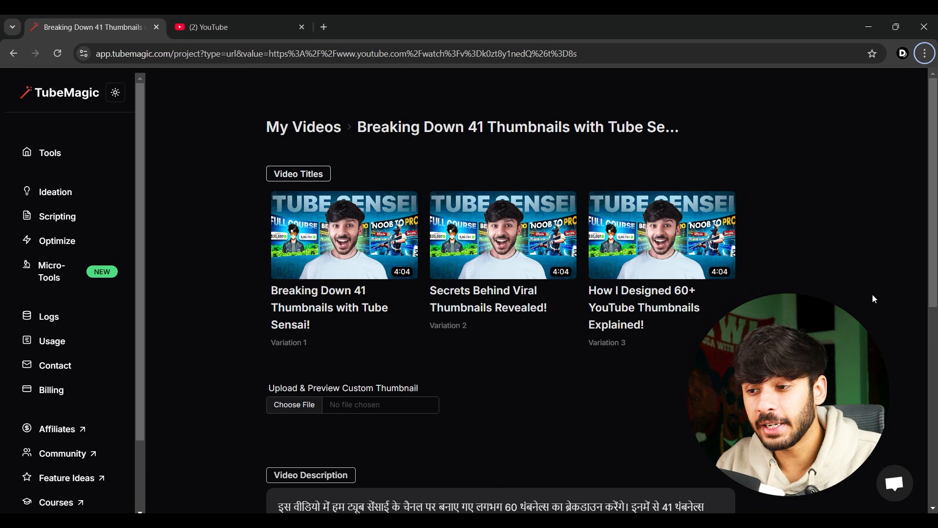
# Review the generated titles, Hindi description and tags, then return to Tools
pyautogui.scroll(-3)
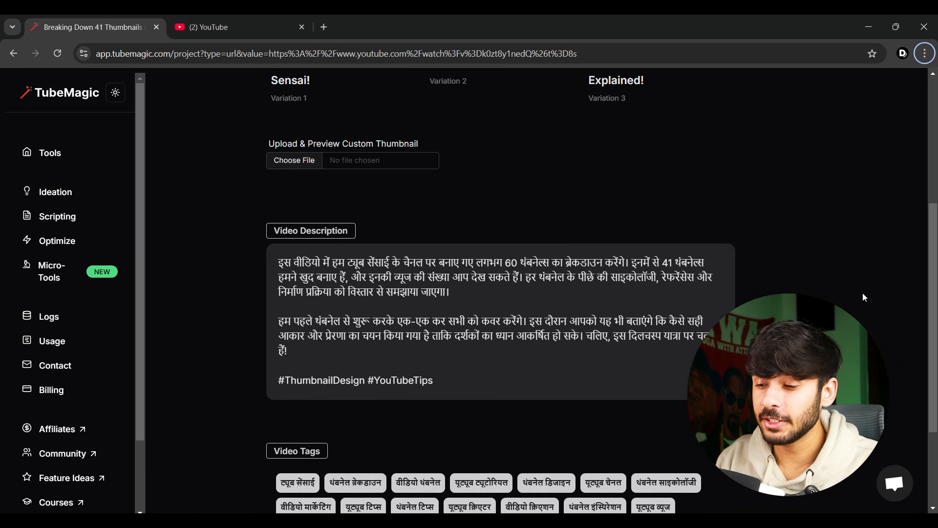
pyautogui.scroll(-3)
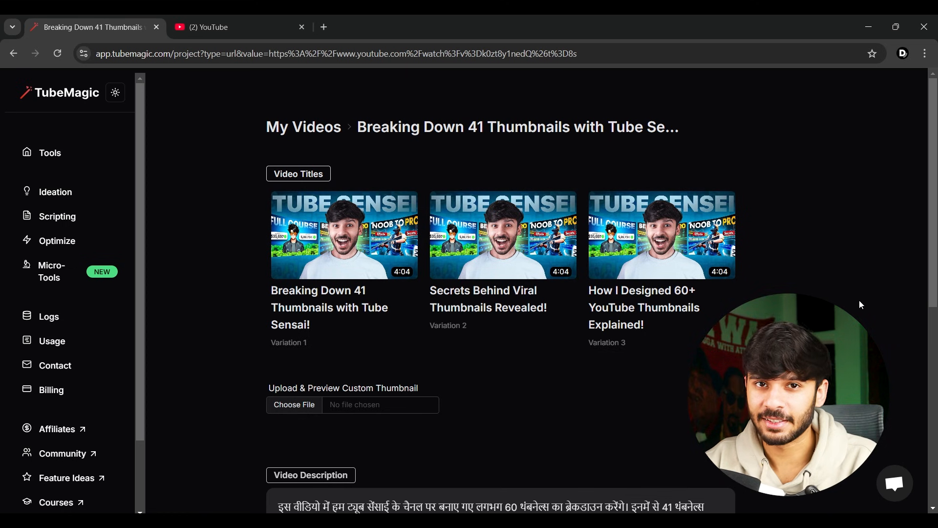
pyautogui.scroll(-3)
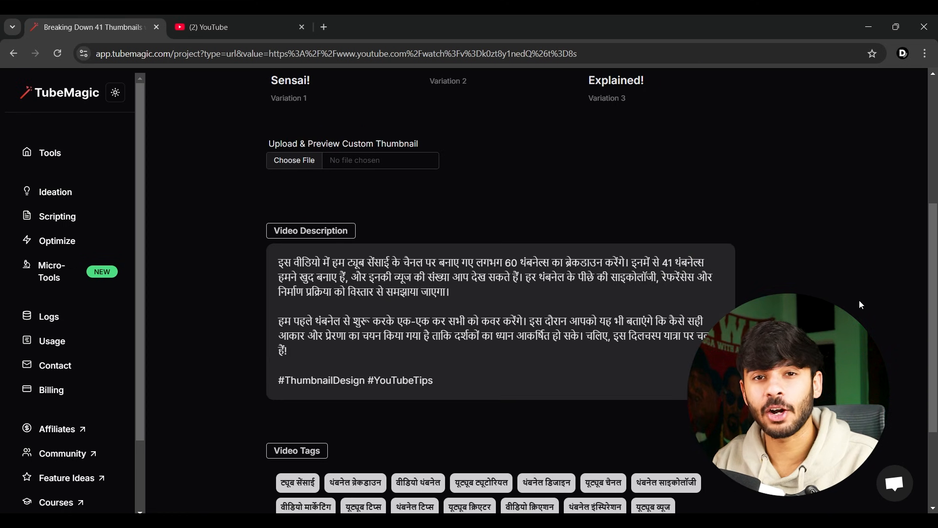
pyautogui.click(50, 152)
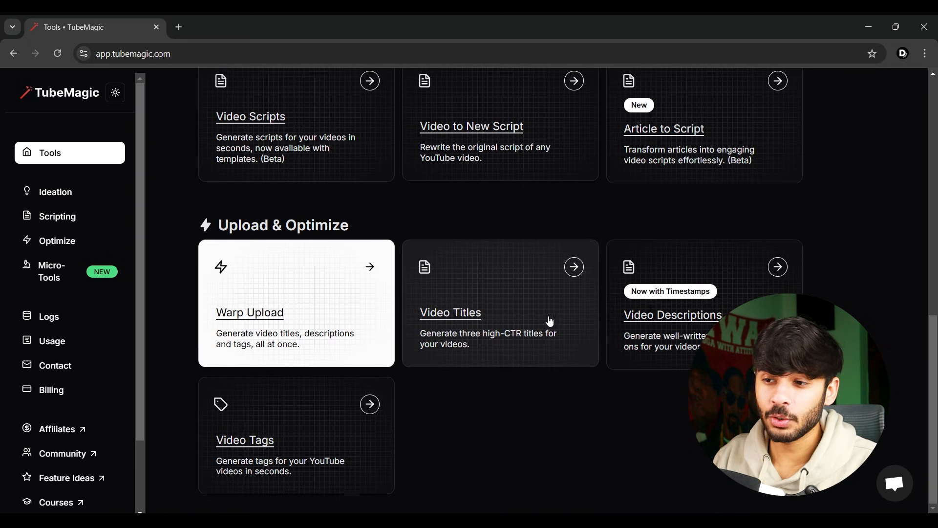
pyautogui.moveTo(327, 417)
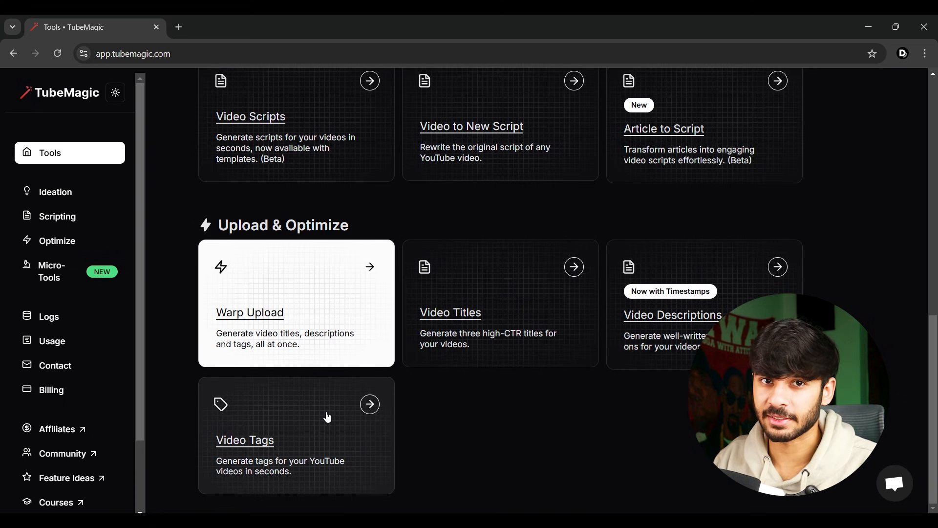